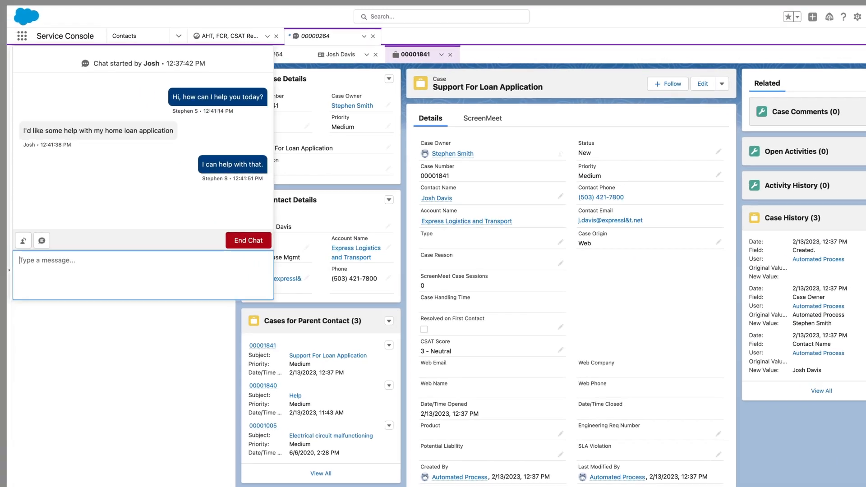
- Invite the customer via chat 'Let's have a ScreenMeet session', start the cobrowse session and join it
{"action": "type", "text": "Let's have a ScreenMeet session"}
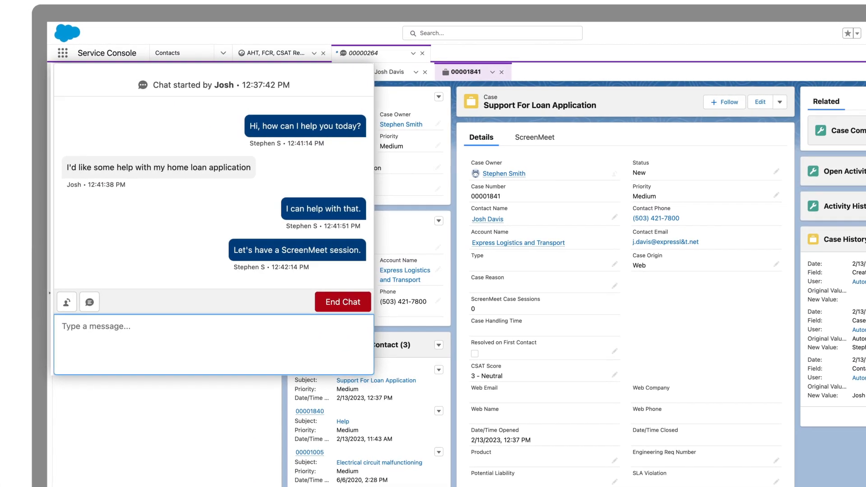
{"action": "left_click", "coordinate": [534, 137]}
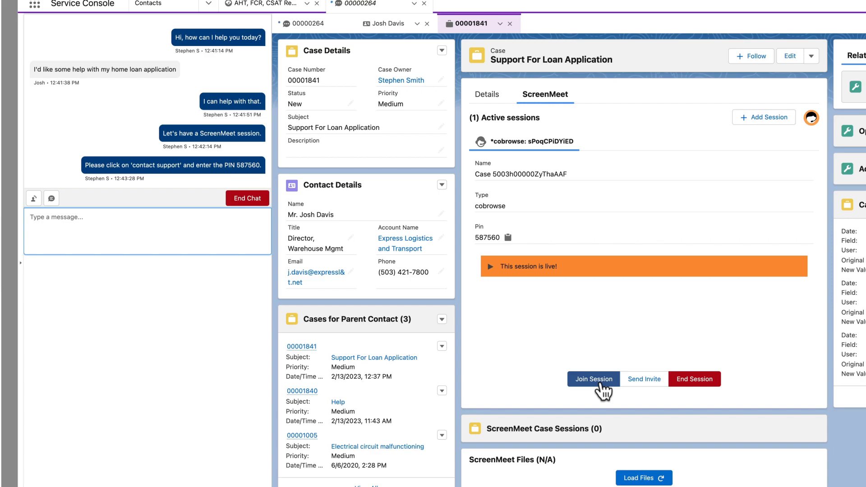
{"action": "left_click", "coordinate": [594, 379]}
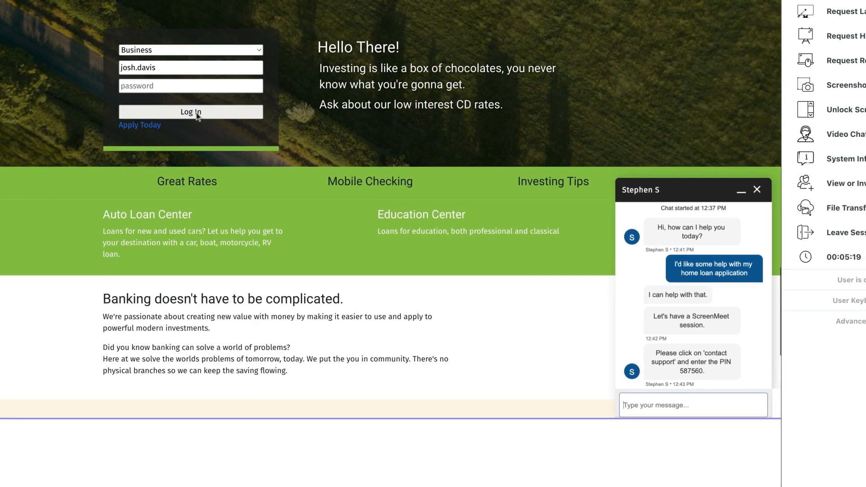
- Log in to the customer's bank and view Your Accounts with account numbers masked
{"action": "left_click", "coordinate": [190, 112]}
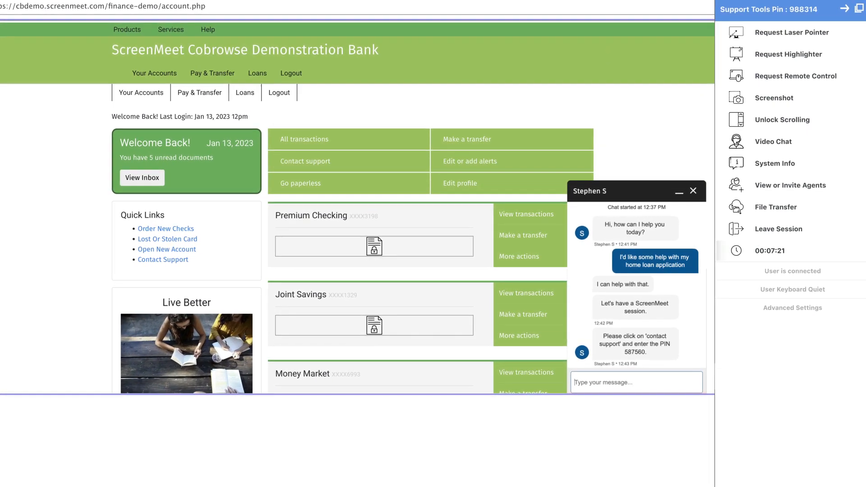
{"action": "scroll", "scroll_direction": "down", "scroll_amount": 3}
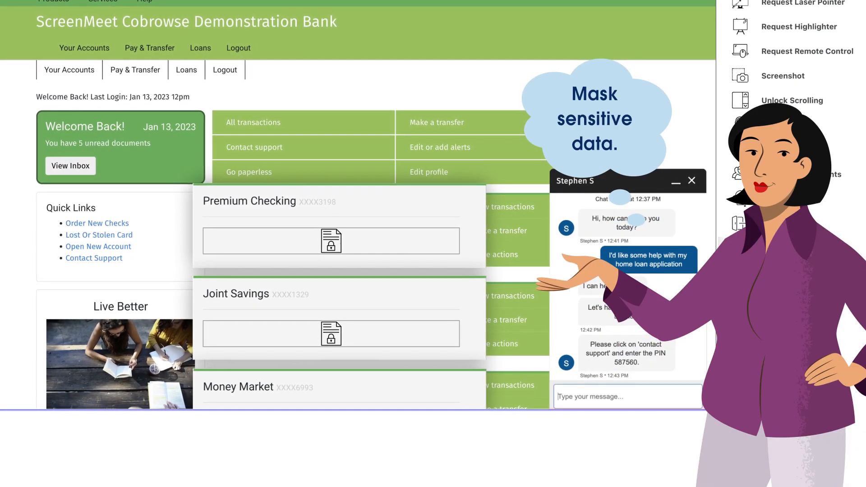
- Bring the loan application form into view for remote control and file transfer
{"action": "scroll", "scroll_direction": "up", "scroll_amount": 3}
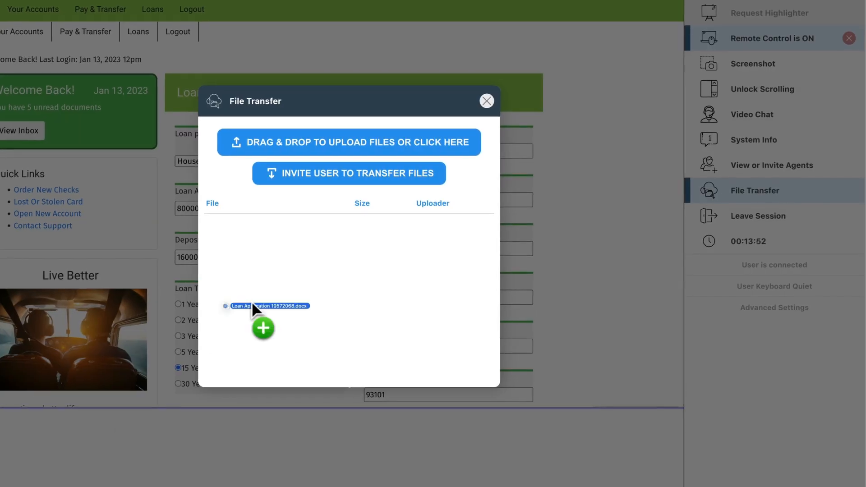
- Close File Transfer and allow the waiting second agent to join the session
{"action": "left_click", "coordinate": [486, 101]}
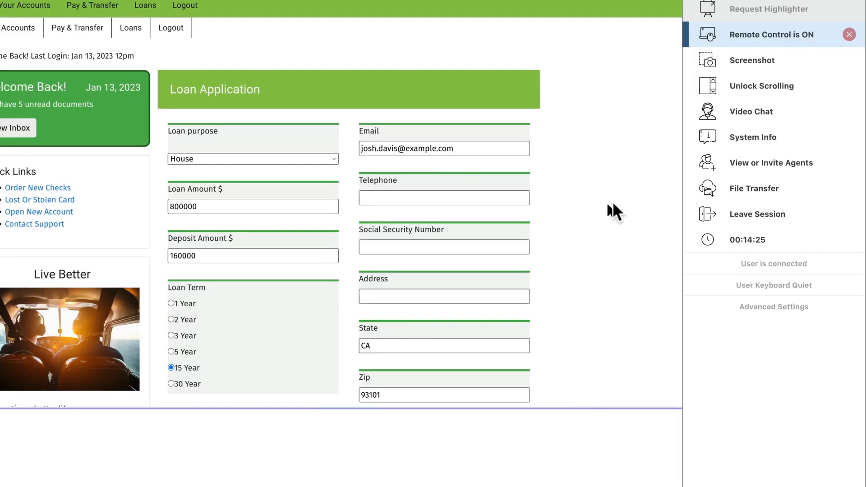
{"action": "left_click", "coordinate": [772, 162]}
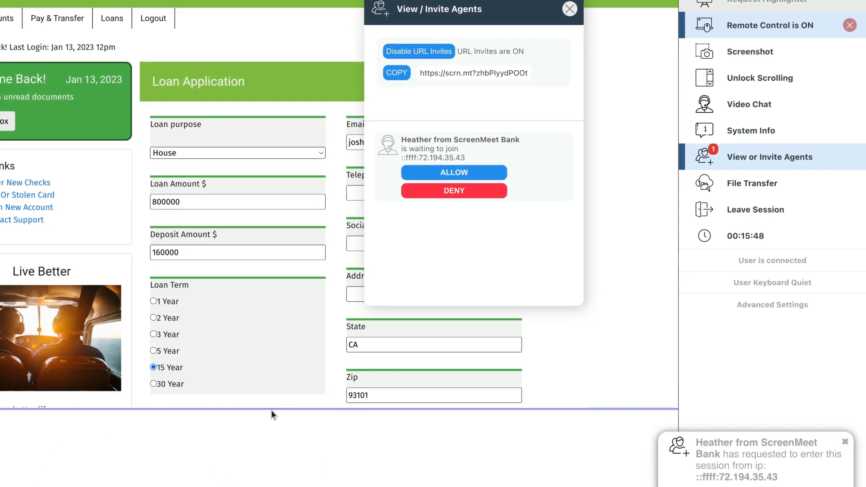
{"action": "left_click", "coordinate": [454, 173]}
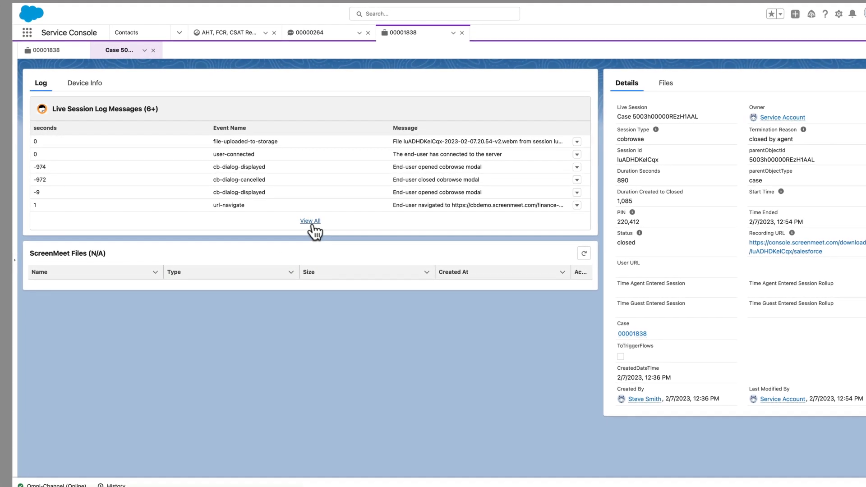
- View all 19 live session log messages, then switch to the AHT, FCR, CSAT Report dashboard
{"action": "left_click", "coordinate": [309, 221]}
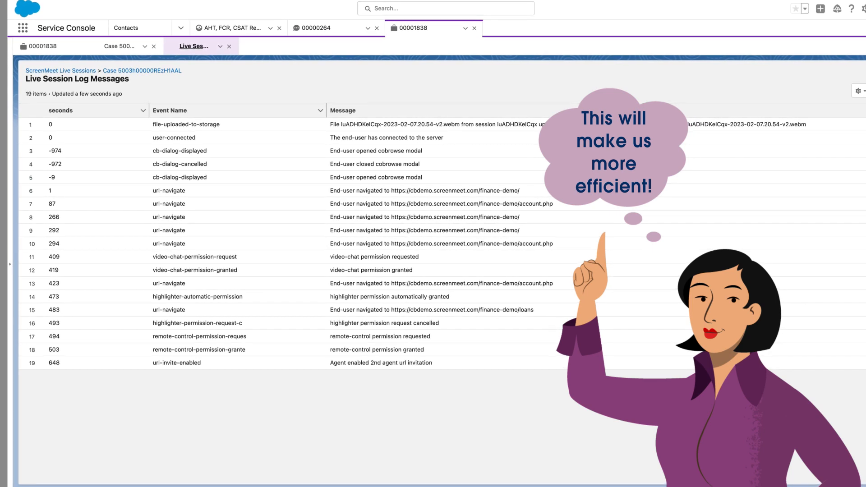
{"action": "left_click", "coordinate": [232, 28]}
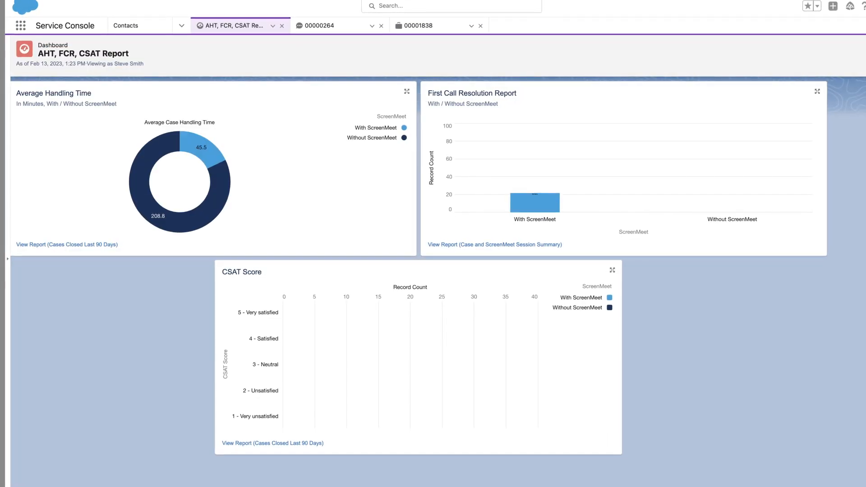